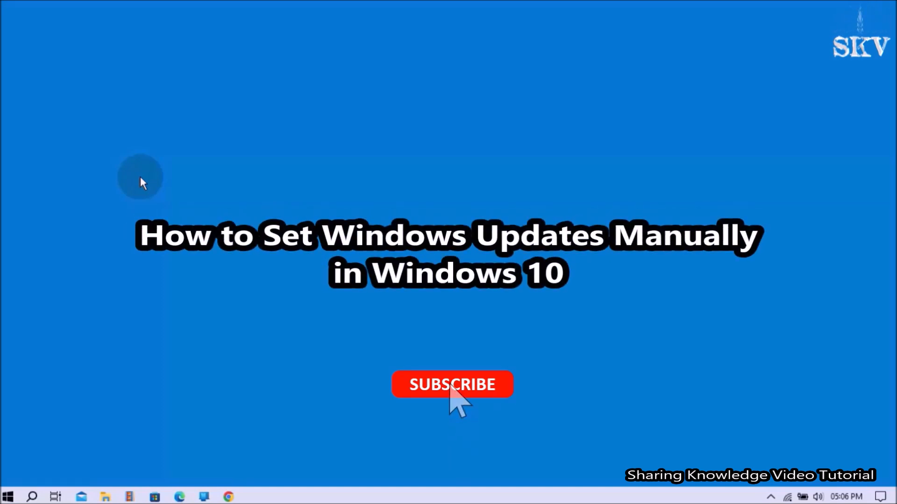
Launch the Services console via services.msc from the Run dialog
{"action": "left_click", "coordinate": [452, 384]}
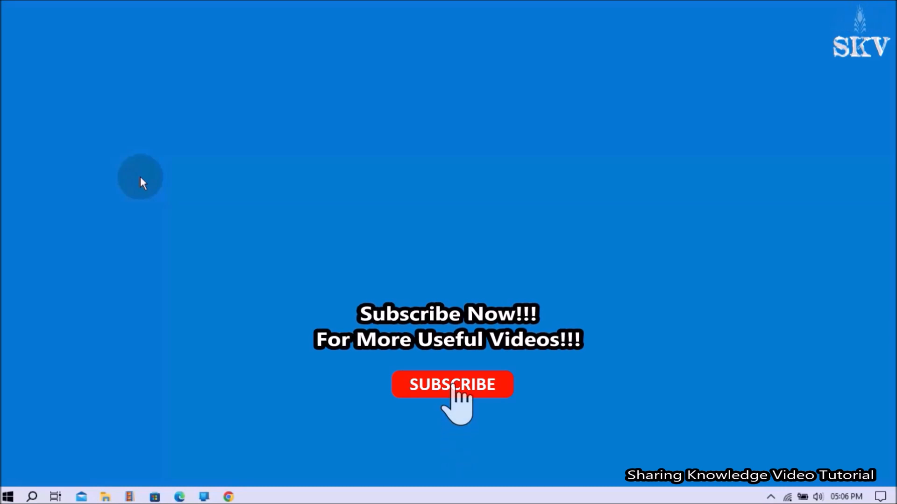
{"action": "left_click", "coordinate": [452, 384]}
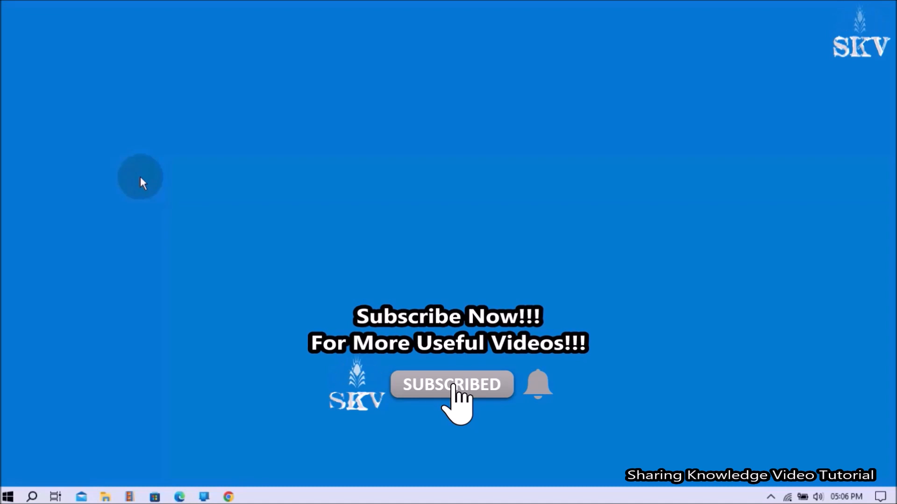
{"action": "mouse_move", "coordinate": [540, 394]}
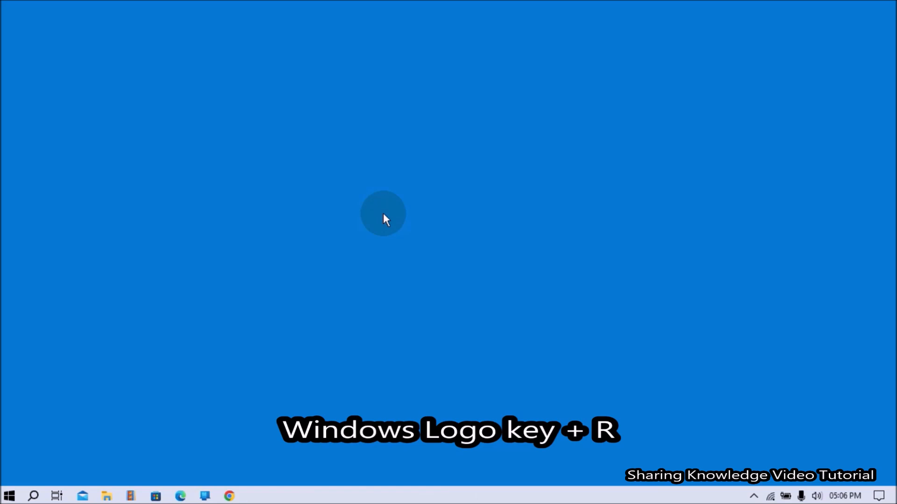
{"action": "key", "text": "Win+r"}
{"action": "type", "text": "services.msc"}
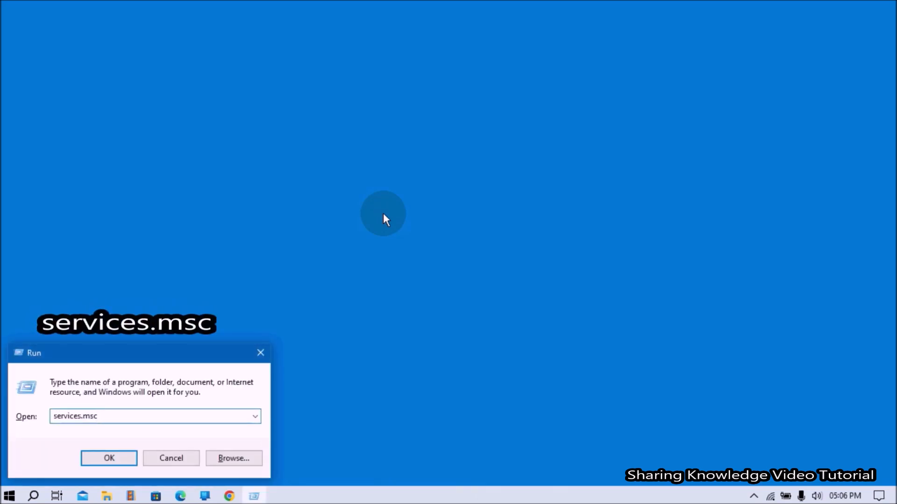
{"action": "left_click", "coordinate": [109, 458]}
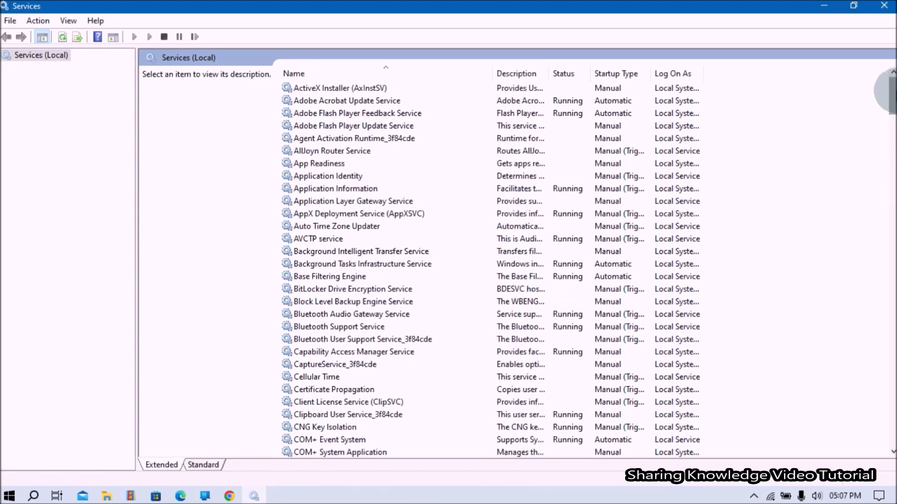
Locate Windows Update in the service list and bring up its Properties
{"action": "scroll", "scroll_direction": "down", "scroll_amount": 3}
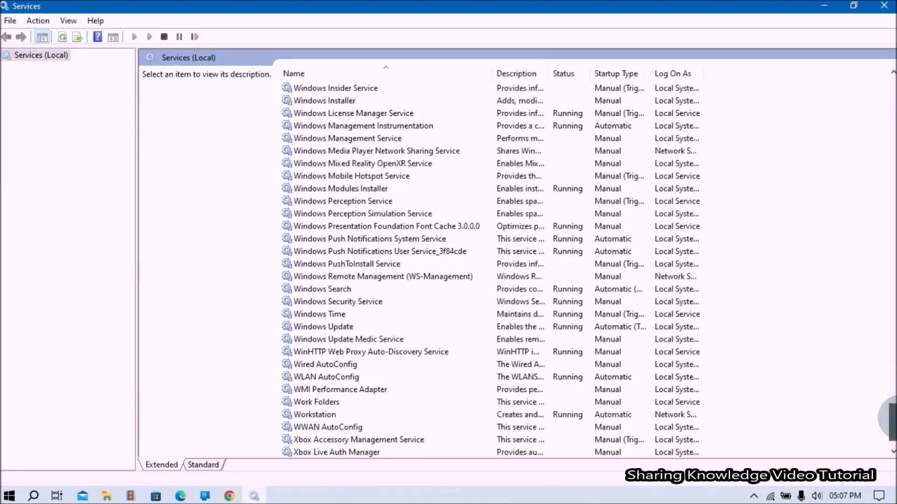
{"action": "scroll", "scroll_direction": "down", "scroll_amount": 3}
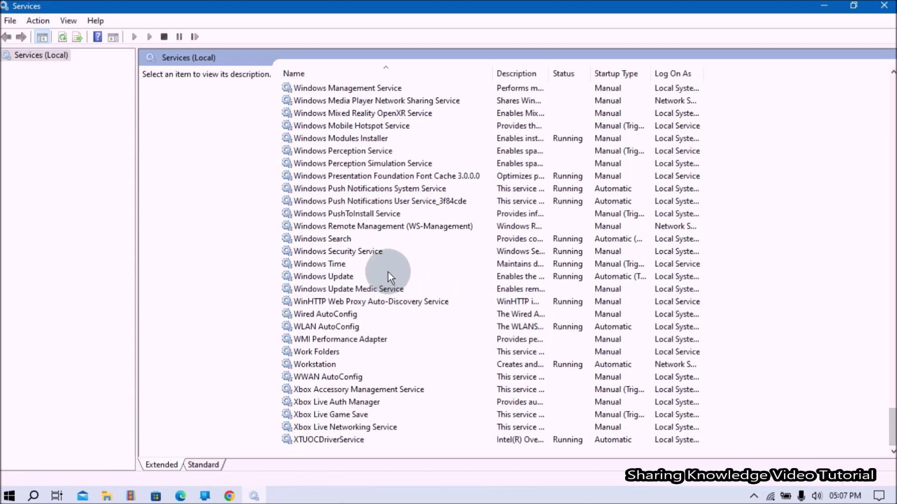
{"action": "double_click", "coordinate": [322, 276]}
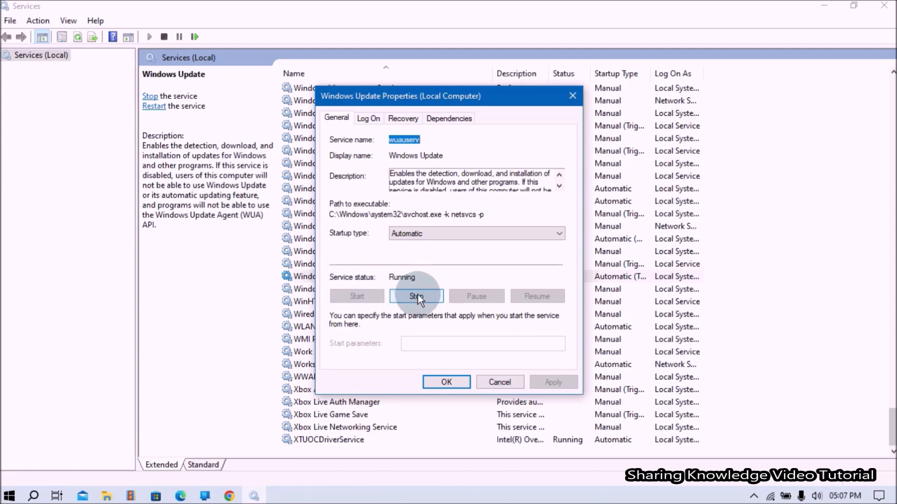
Stop Windows Update, set startup type to Manual, start it again and confirm with OK
{"action": "left_click", "coordinate": [416, 296]}
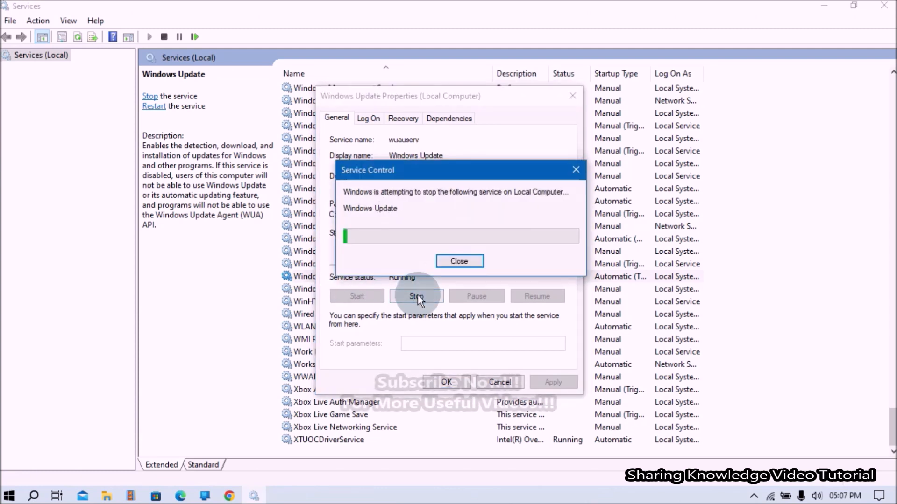
{"action": "left_click", "coordinate": [459, 261]}
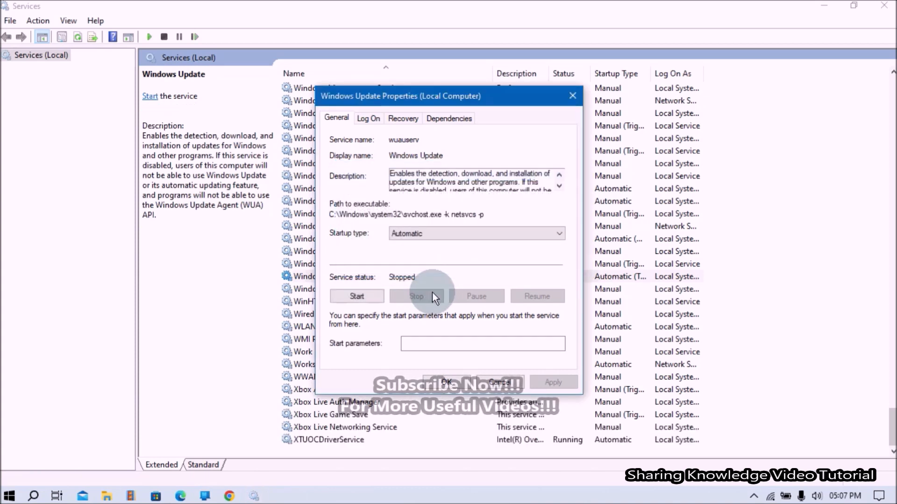
{"action": "left_click", "coordinate": [556, 234]}
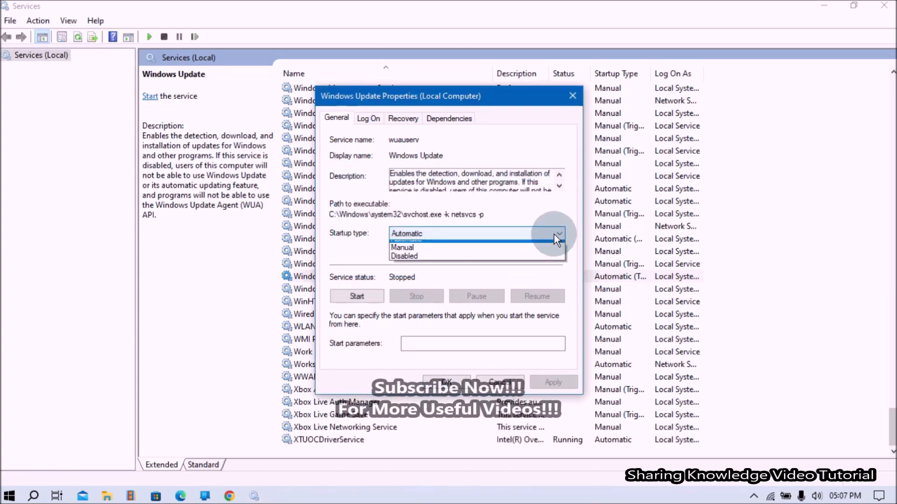
{"action": "left_click", "coordinate": [402, 247]}
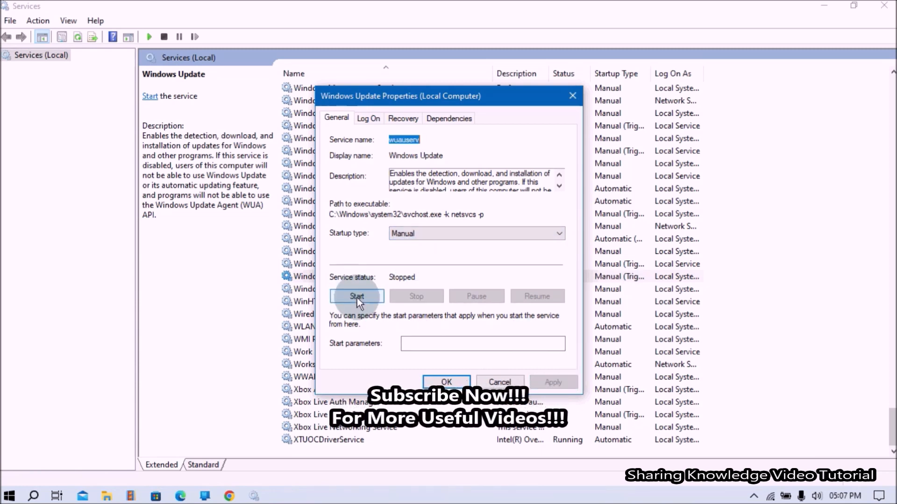
{"action": "left_click", "coordinate": [357, 296]}
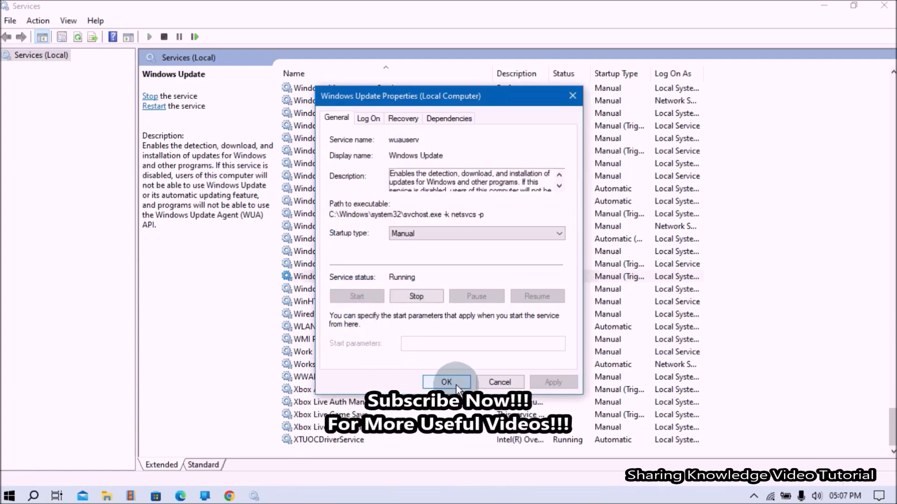
{"action": "left_click", "coordinate": [447, 382]}
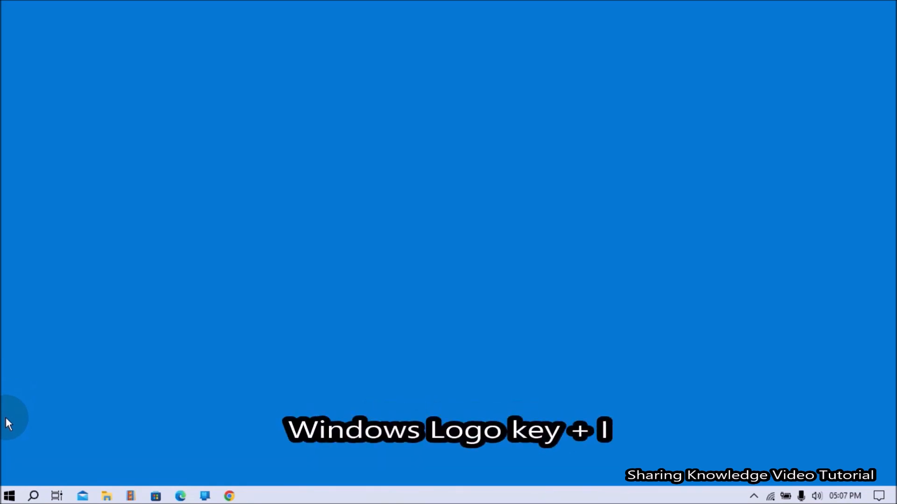
In Settings > Windows Update, check for updates and download the optional KB5026435 cumulative preview
{"action": "key", "text": "win+i"}
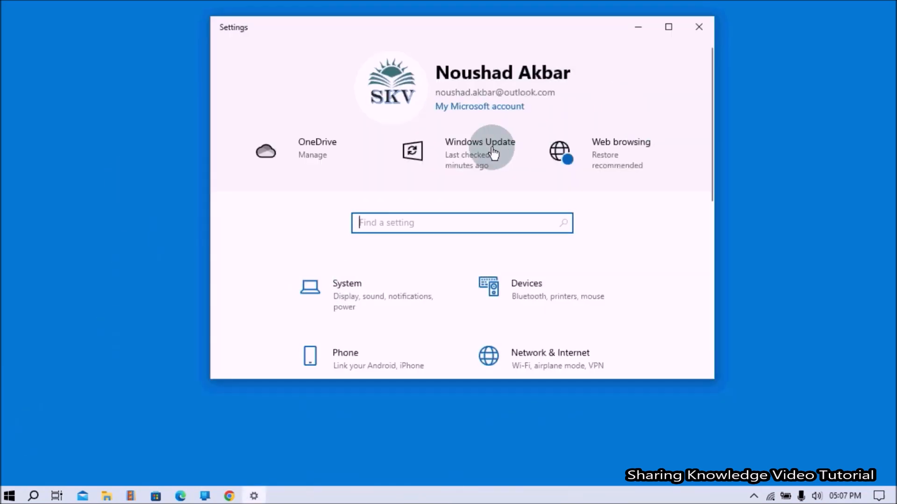
{"action": "left_click", "coordinate": [479, 142]}
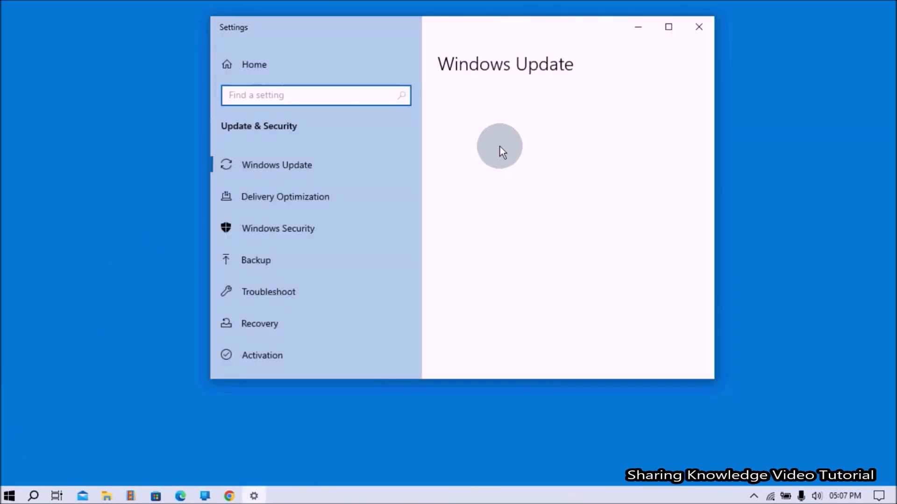
{"action": "left_click", "coordinate": [482, 142]}
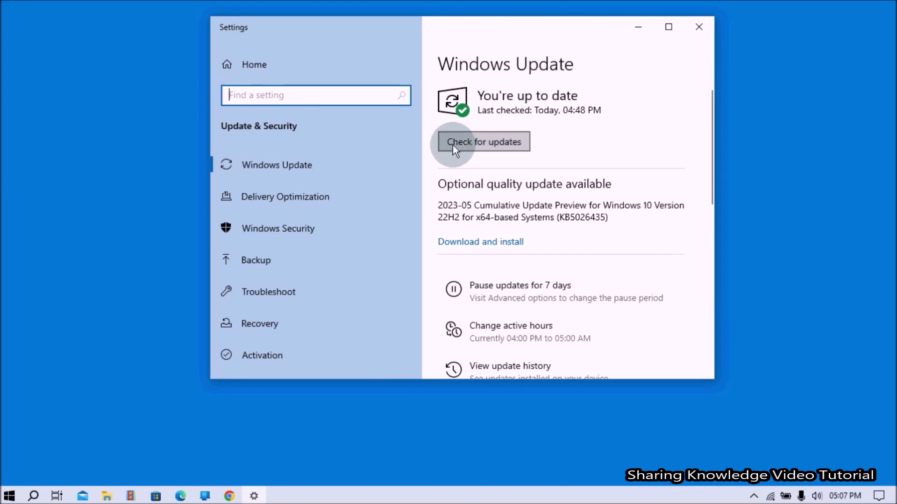
{"action": "mouse_move", "coordinate": [594, 200]}
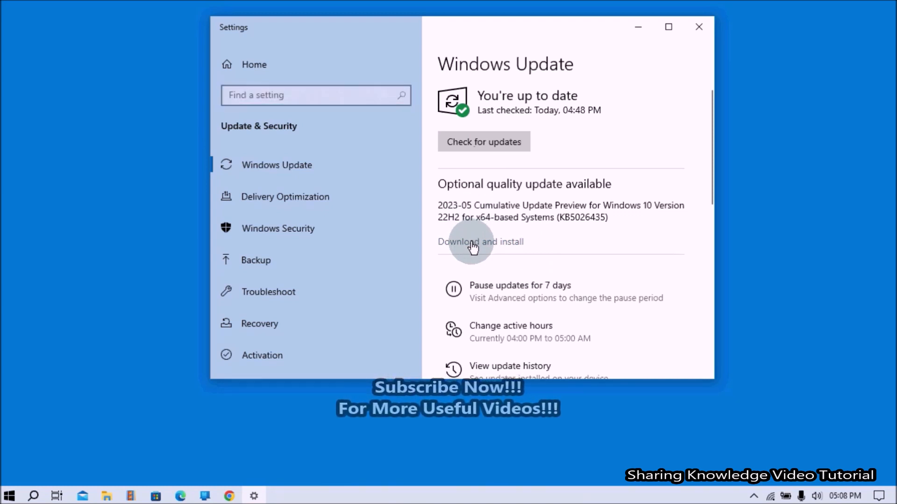
{"action": "left_click", "coordinate": [480, 242]}
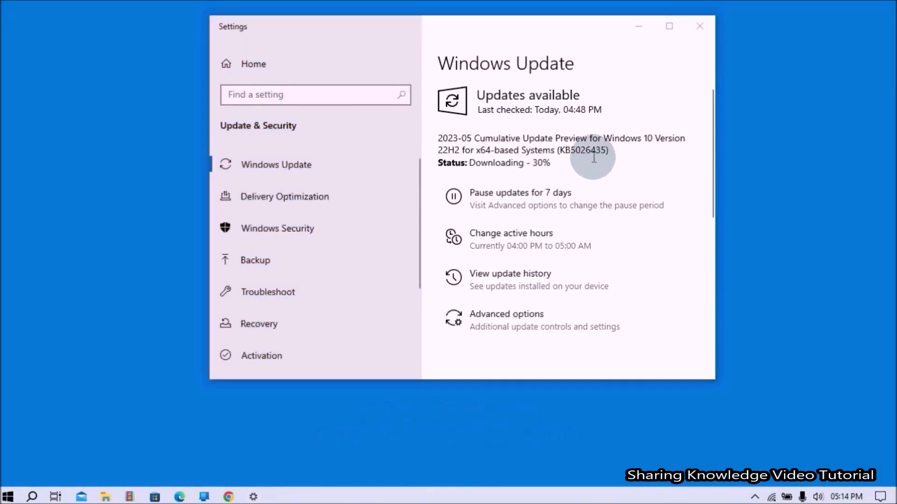
{"action": "mouse_move", "coordinate": [532, 178]}
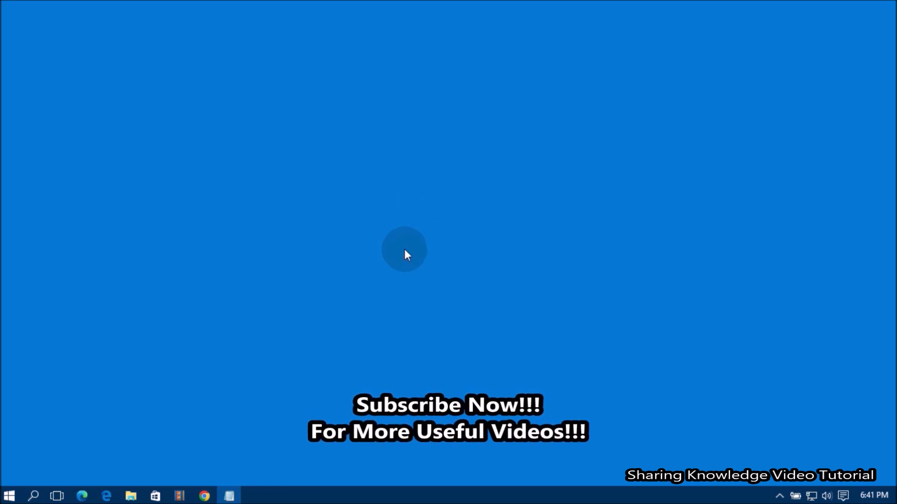
{"action": "mouse_move", "coordinate": [407, 246]}
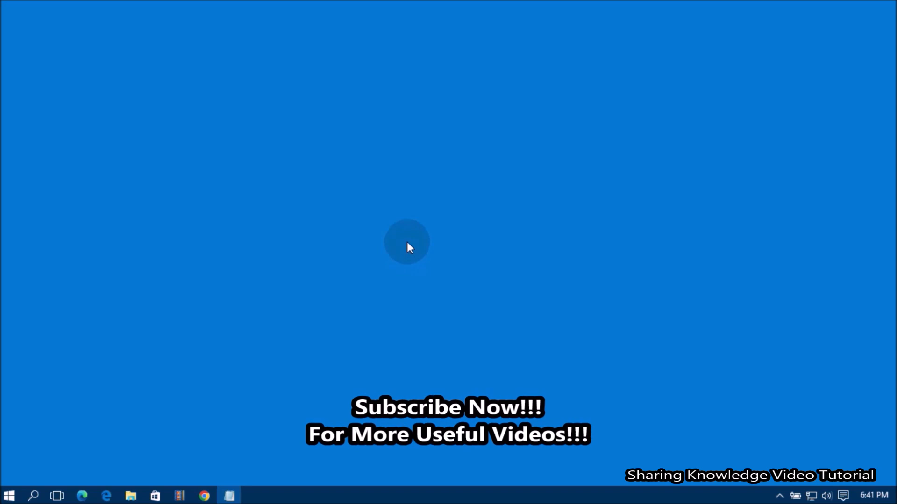
{"action": "mouse_move", "coordinate": [410, 238]}
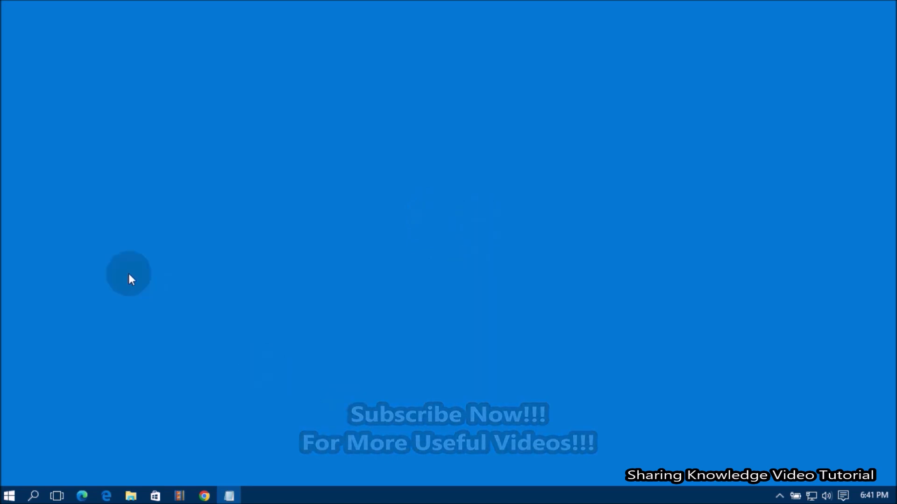
{"action": "mouse_move", "coordinate": [446, 239]}
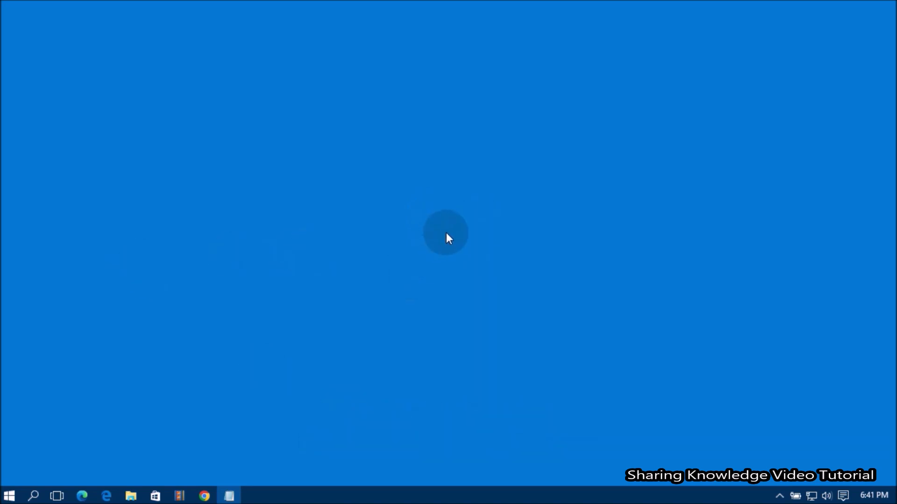
Launch Local Group Policy Editor via gpedit.msc and maximize its window
{"action": "key", "text": "win+r"}
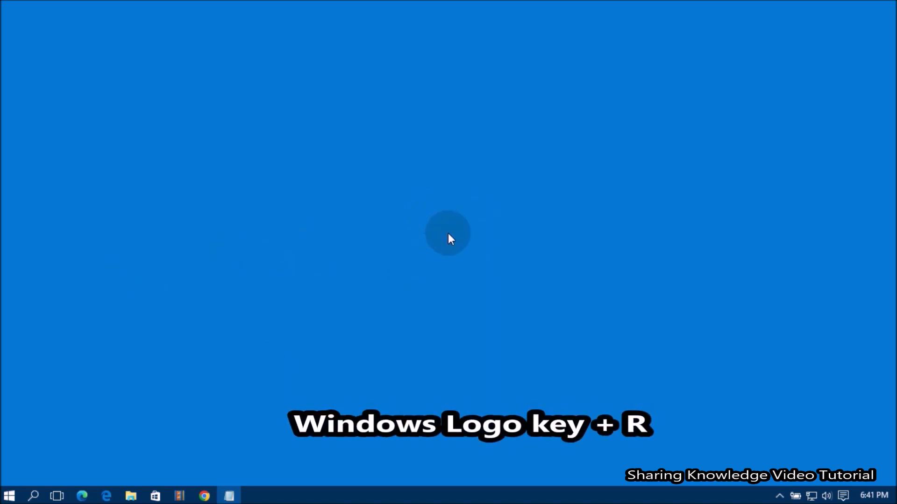
{"action": "key", "text": "win+r"}
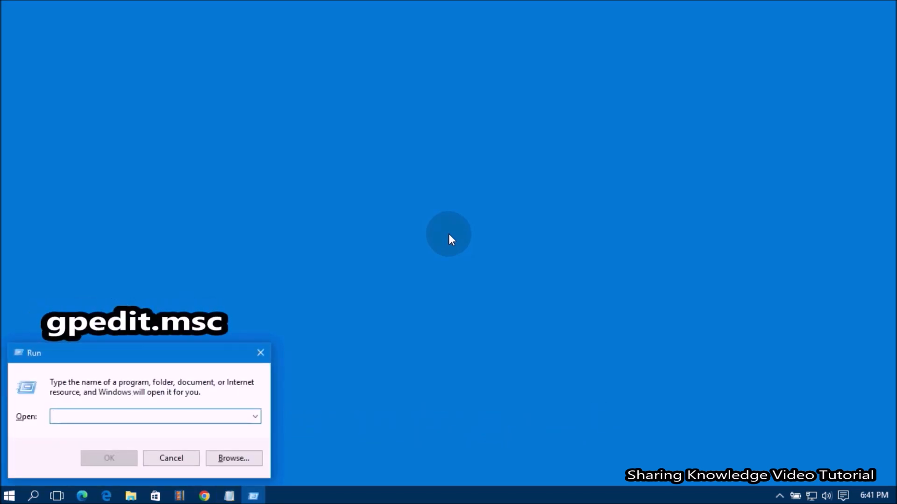
{"action": "type", "text": "gpedit.msc"}
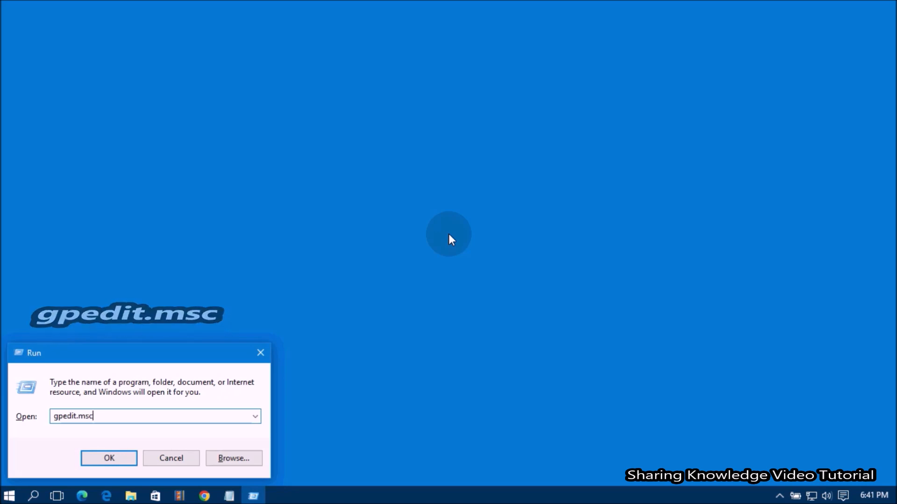
{"action": "left_click", "coordinate": [109, 458]}
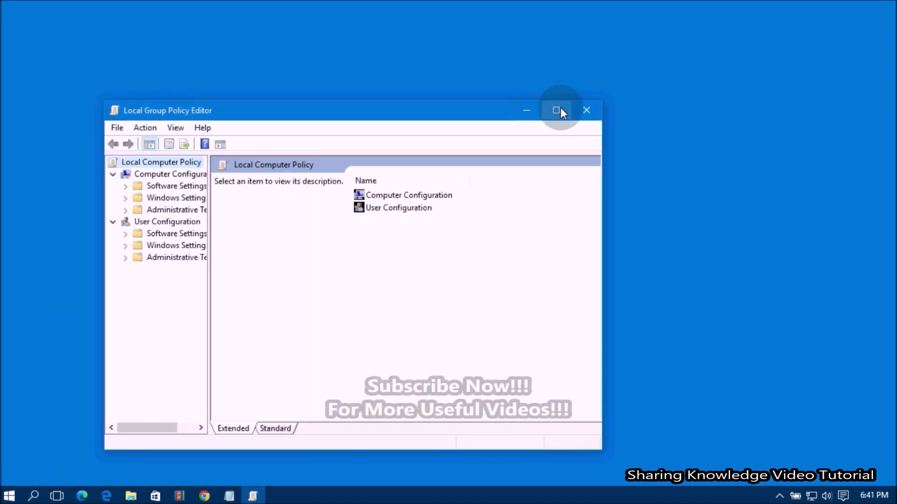
{"action": "left_click", "coordinate": [555, 111]}
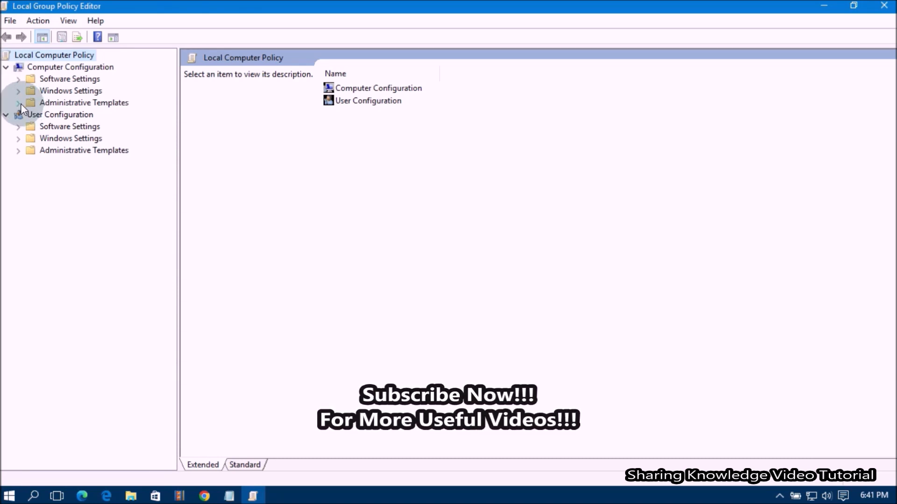
Navigate Administrative Templates > Windows Update and bring up Configure Automatic Updates
{"action": "left_click", "coordinate": [18, 102]}
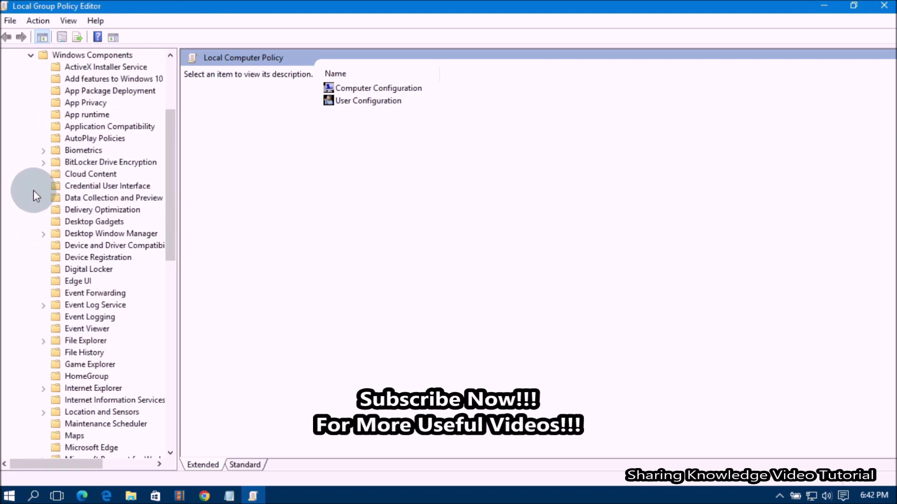
{"action": "scroll", "scroll_direction": "down", "scroll_amount": 3}
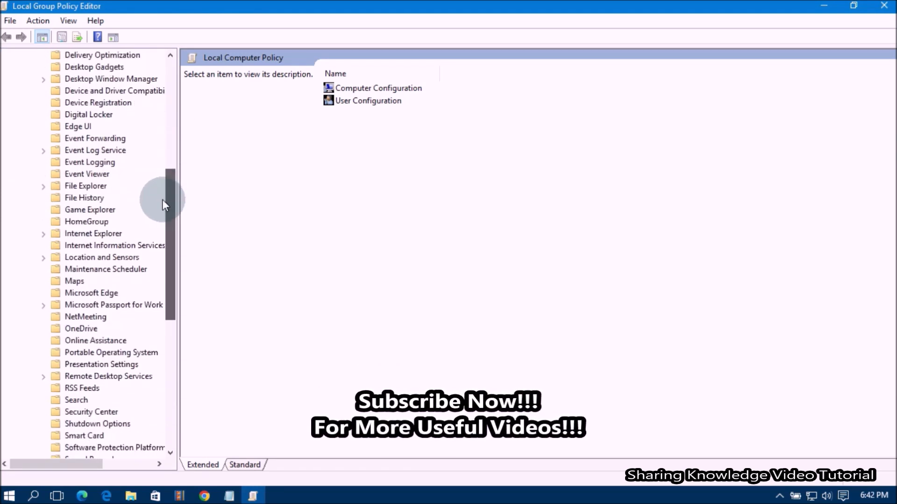
{"action": "scroll", "scroll_direction": "down", "scroll_amount": 3}
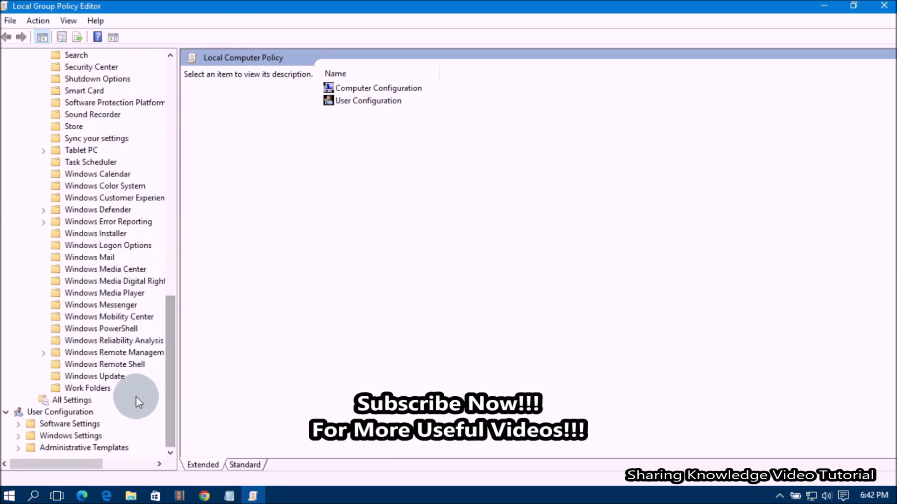
{"action": "mouse_move", "coordinate": [104, 395]}
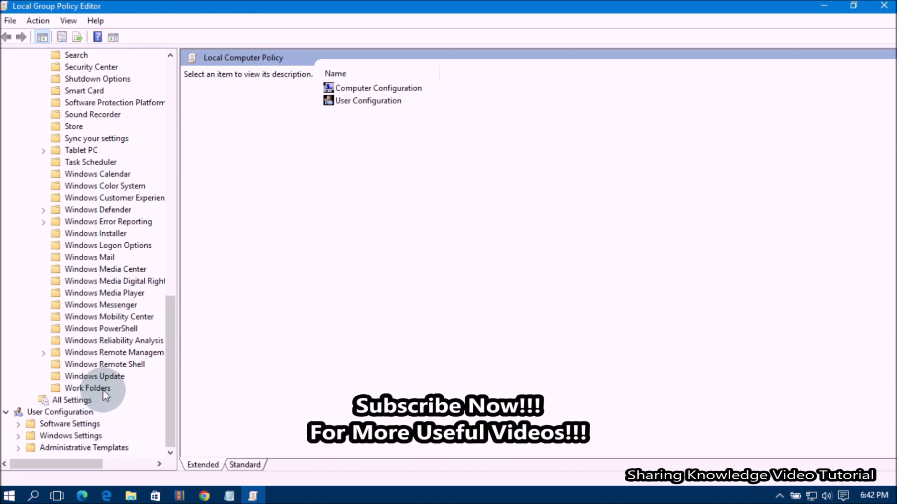
{"action": "left_click", "coordinate": [94, 377]}
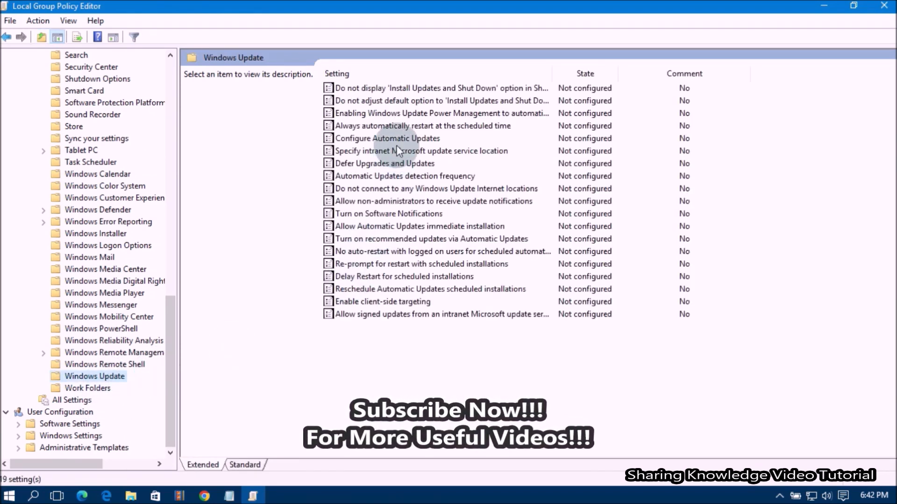
{"action": "left_click", "coordinate": [387, 137]}
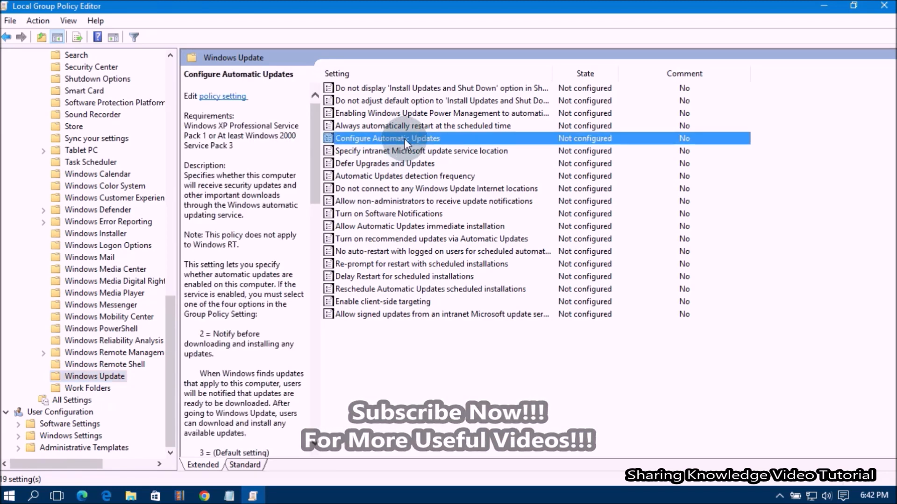
{"action": "double_click", "coordinate": [388, 138]}
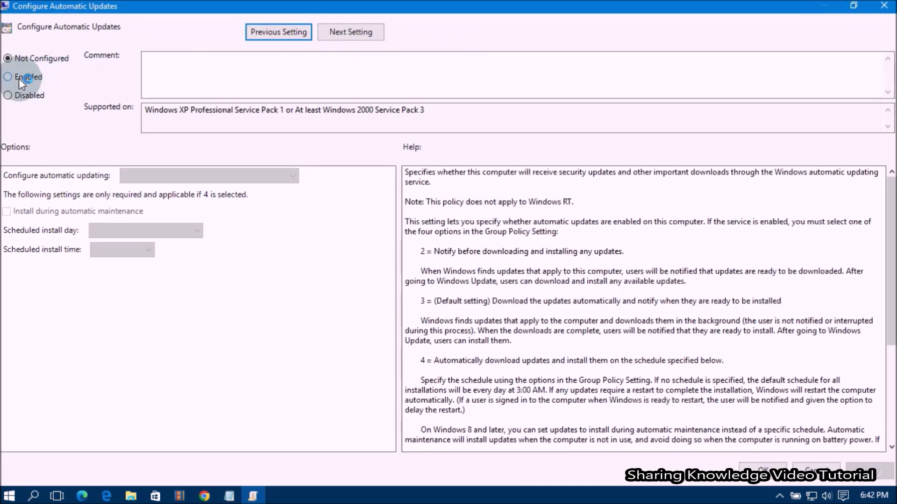
Set the policy to Enabled with mode 2, notify for download and notify for install
{"action": "left_click", "coordinate": [8, 76]}
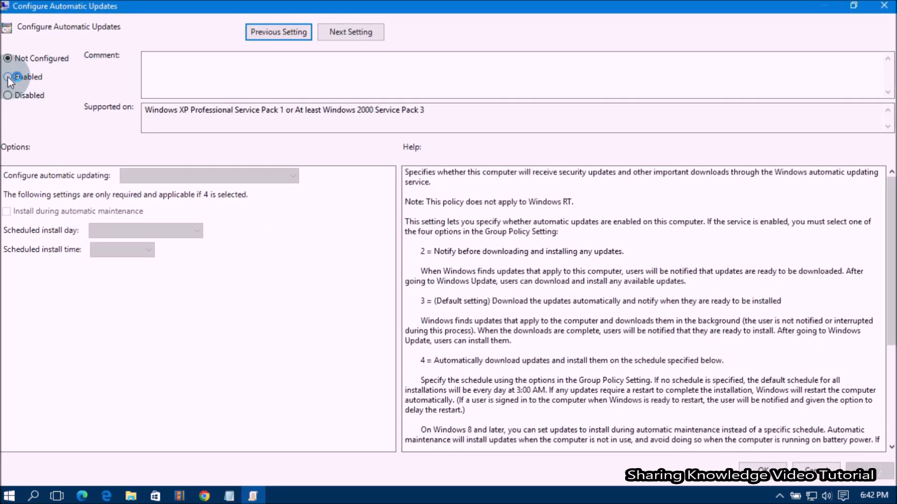
{"action": "left_click", "coordinate": [8, 77]}
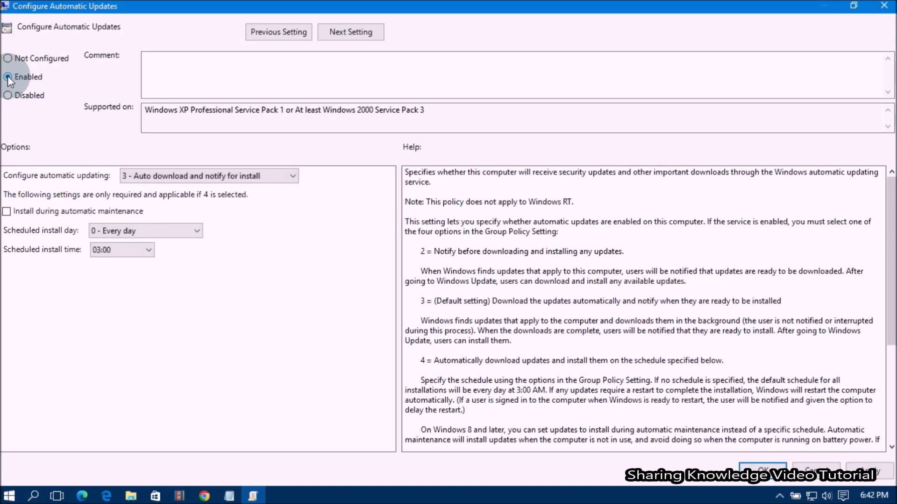
{"action": "left_click", "coordinate": [8, 77]}
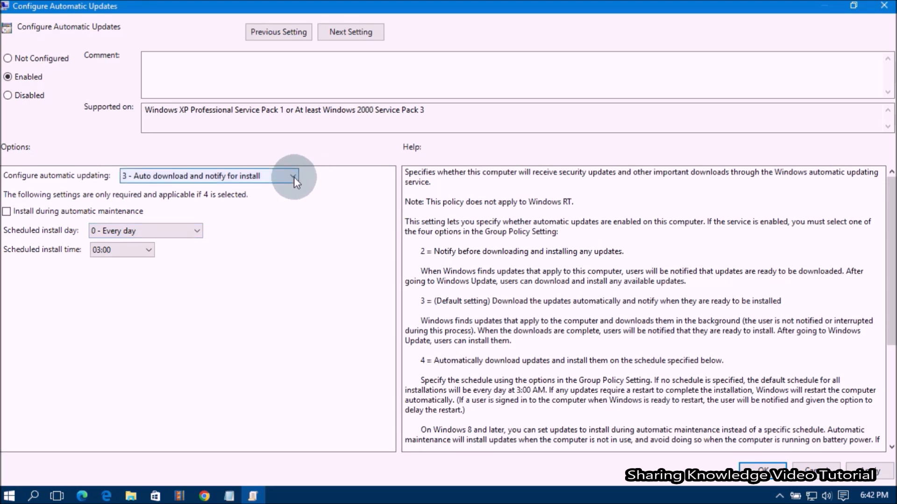
{"action": "left_click", "coordinate": [293, 175]}
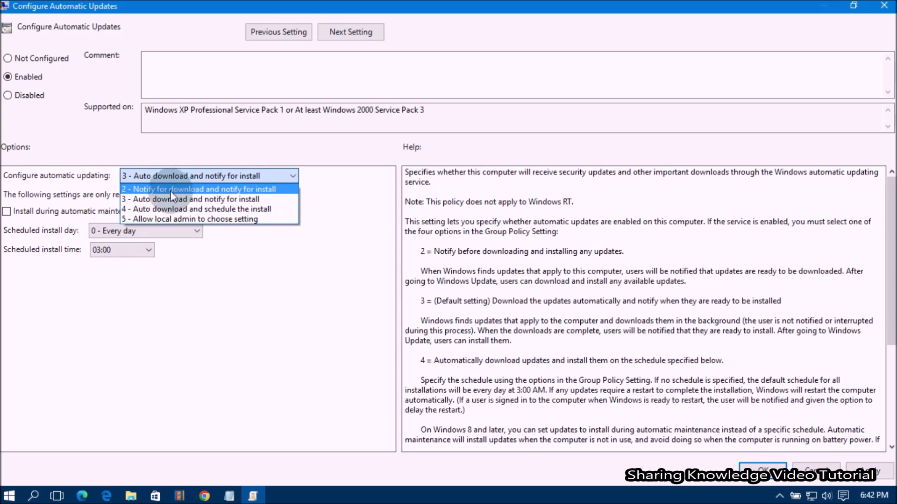
{"action": "mouse_move", "coordinate": [222, 197]}
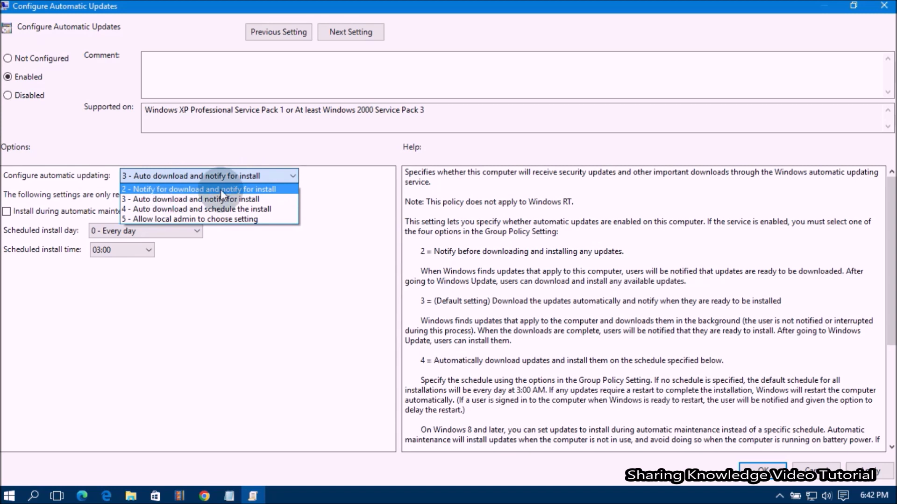
{"action": "left_click", "coordinate": [198, 188]}
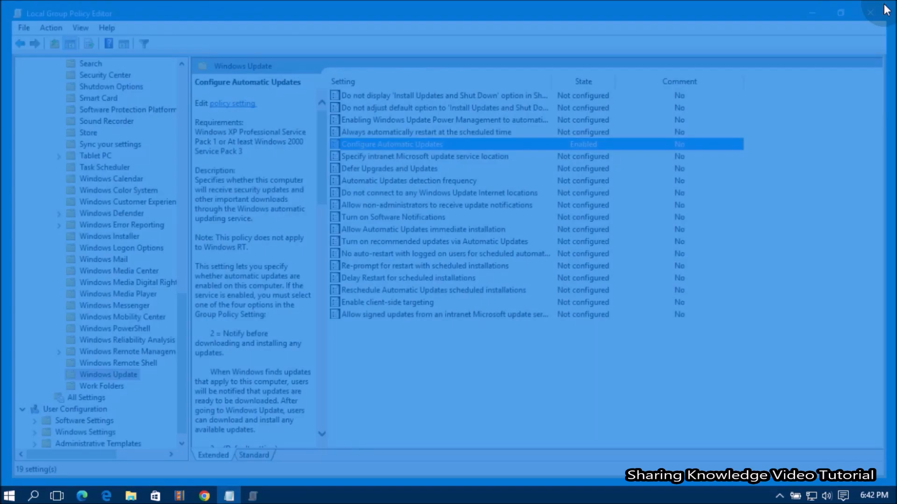
Close the policy editor and launch Registry Editor via regedit from the Run dialog
{"action": "left_click", "coordinate": [872, 12]}
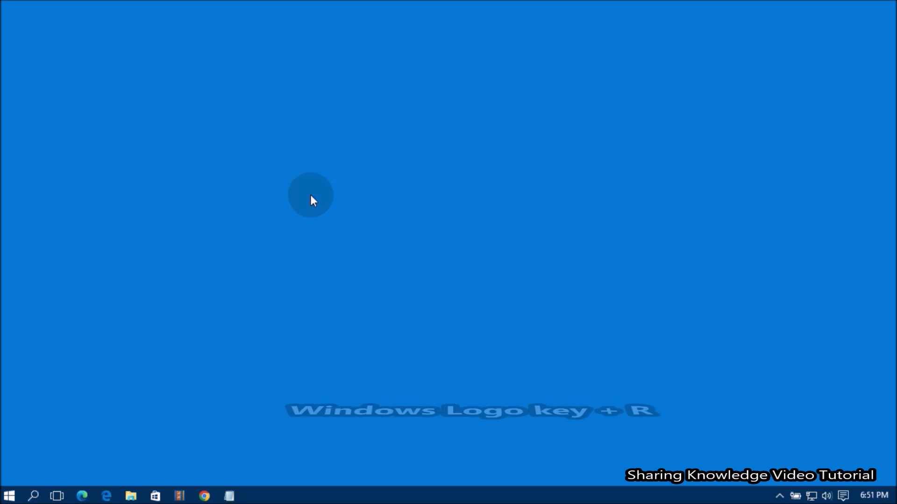
{"action": "key", "text": "win+r"}
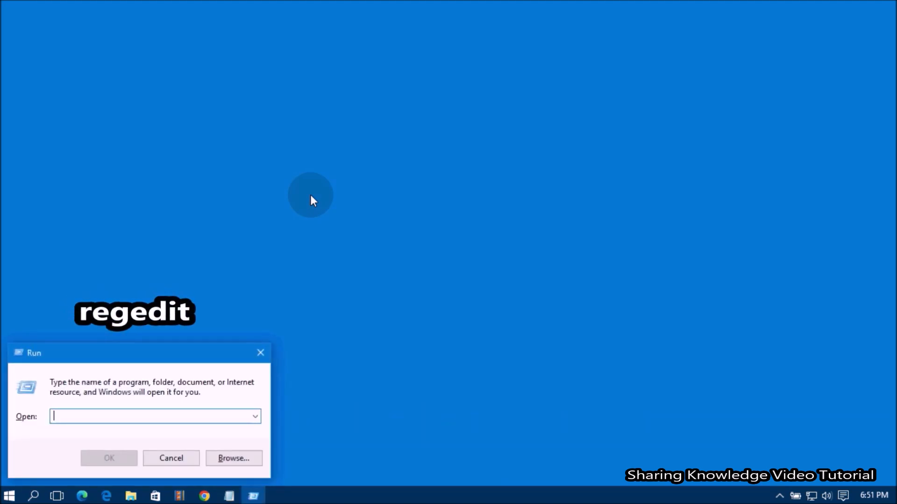
{"action": "type", "text": "regedit"}
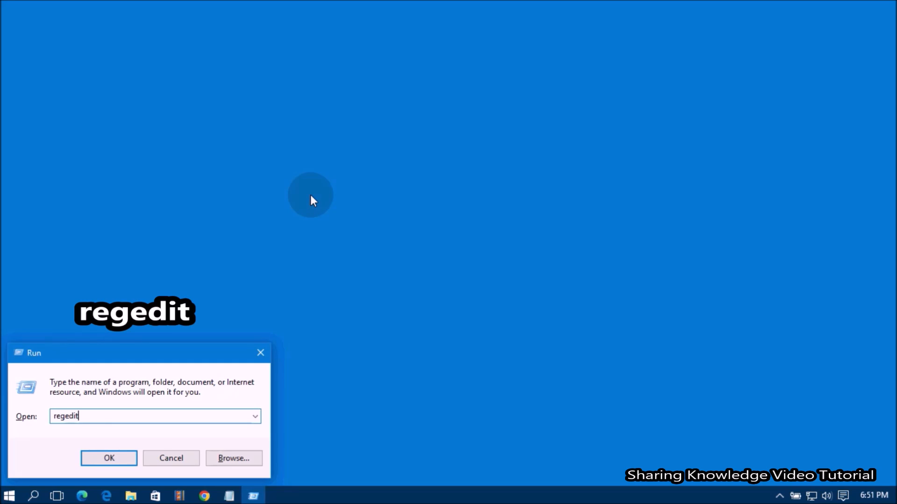
{"action": "left_click", "coordinate": [108, 459]}
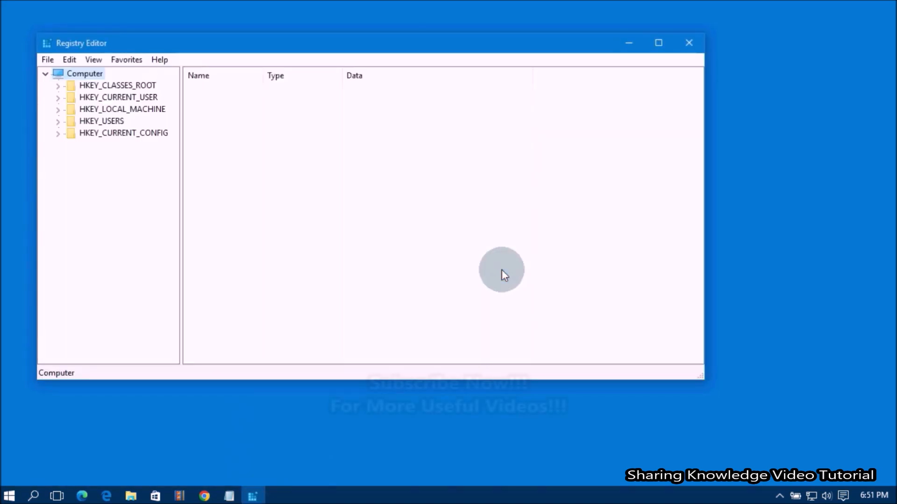
Expand HKEY_LOCAL_MACHINE > SOFTWARE > Policies > Microsoft down to the Windows key
{"action": "left_click", "coordinate": [658, 43]}
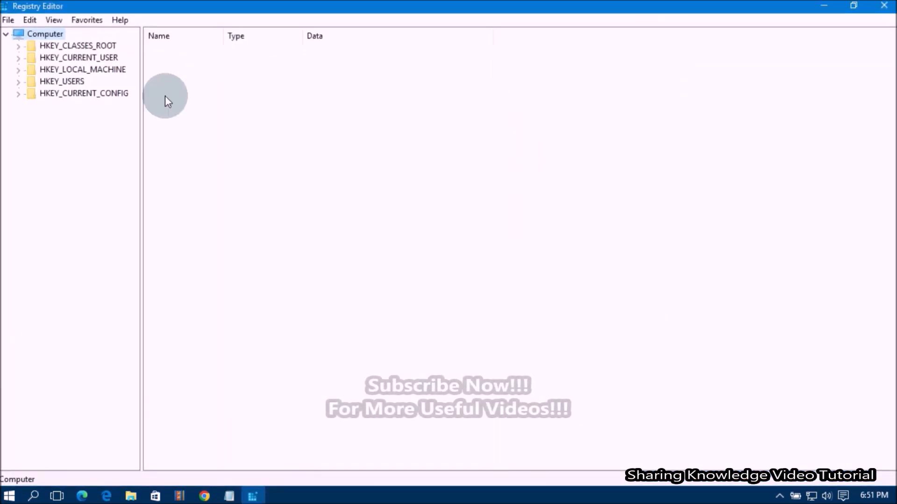
{"action": "mouse_move", "coordinate": [3, 220]}
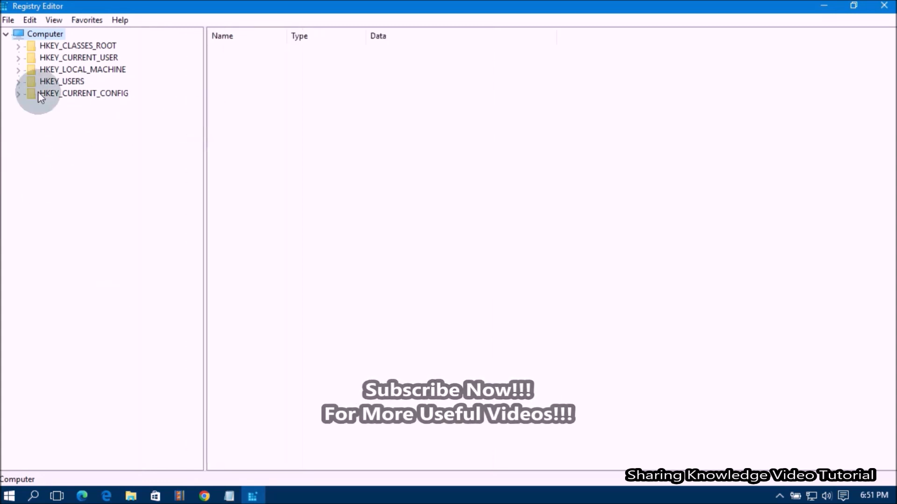
{"action": "left_click", "coordinate": [18, 69]}
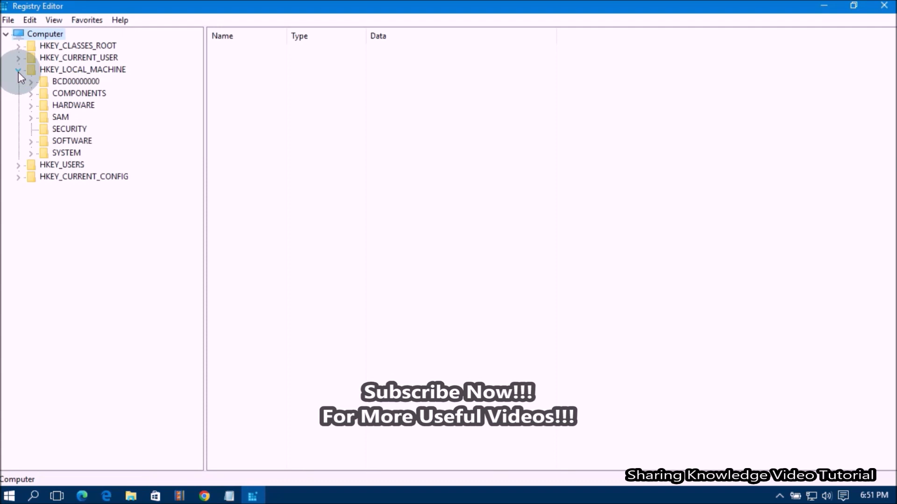
{"action": "left_click", "coordinate": [31, 141]}
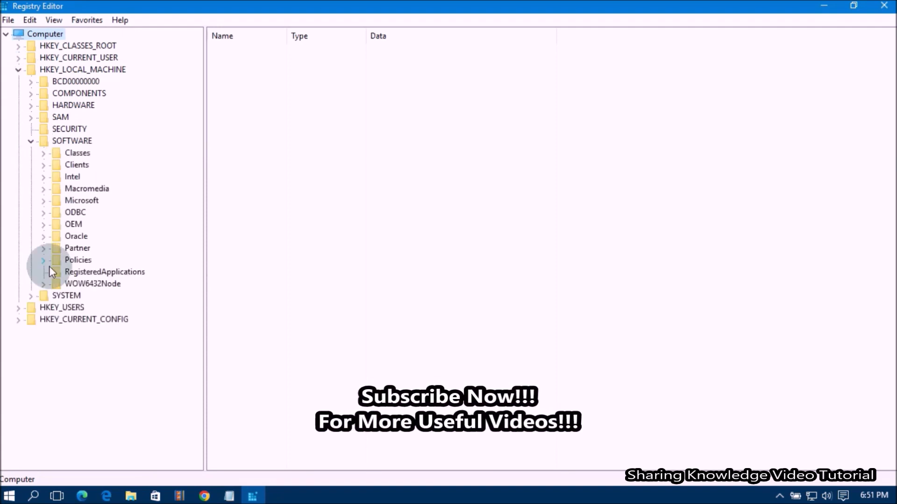
{"action": "left_click", "coordinate": [43, 259]}
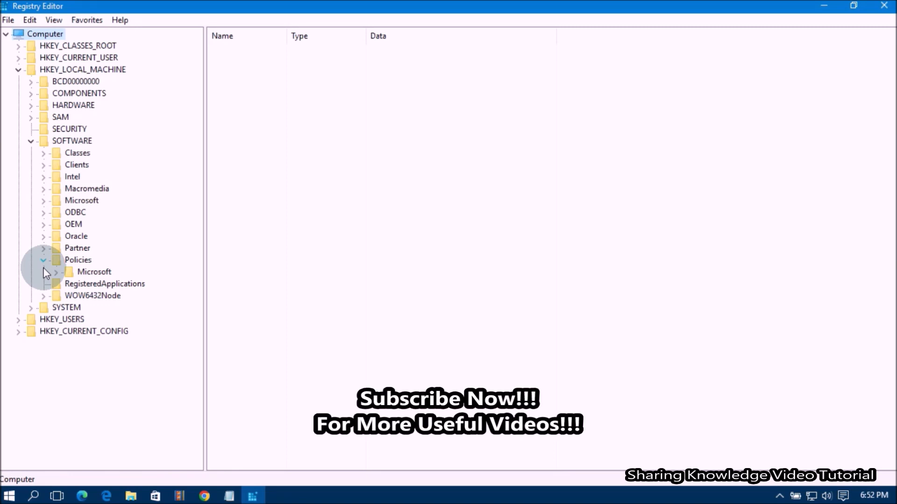
{"action": "left_click", "coordinate": [55, 272]}
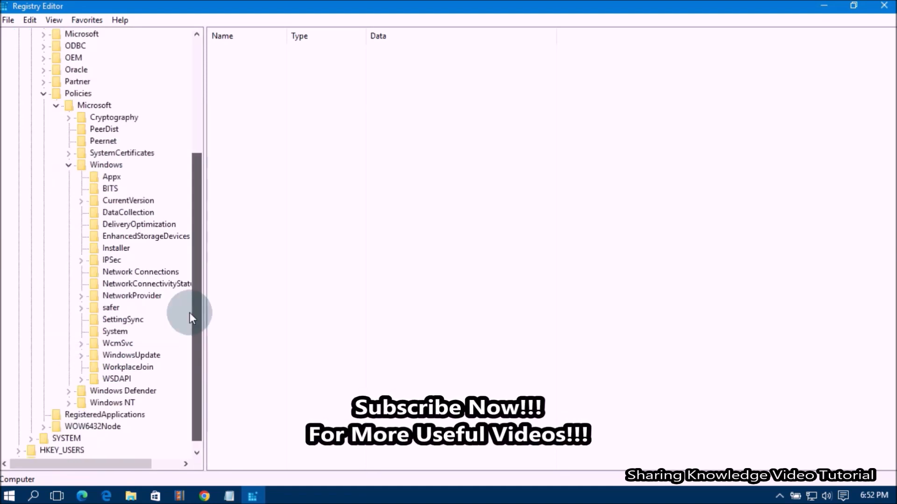
Create a new key named WindowsUpdate under Policies\Microsoft\Windows
{"action": "right_click", "coordinate": [106, 165]}
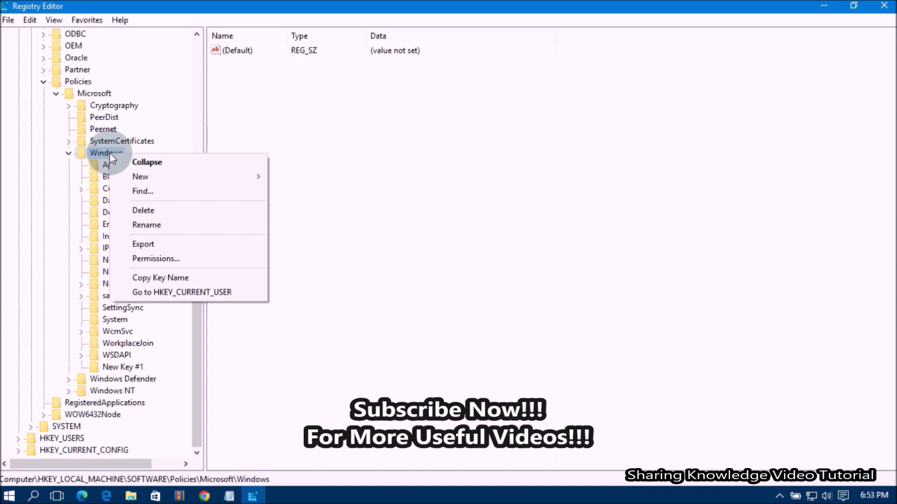
{"action": "mouse_move", "coordinate": [140, 176]}
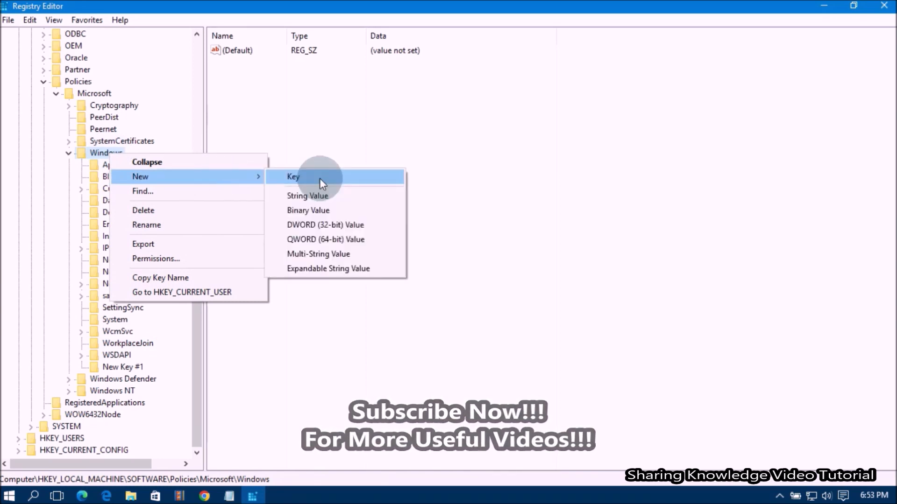
{"action": "left_click", "coordinate": [293, 176]}
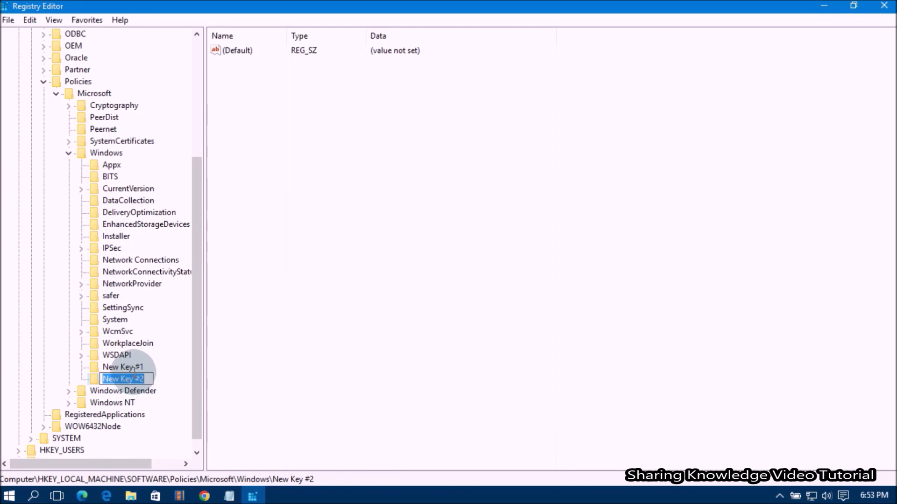
{"action": "type", "text": "WindowsUpdate"}
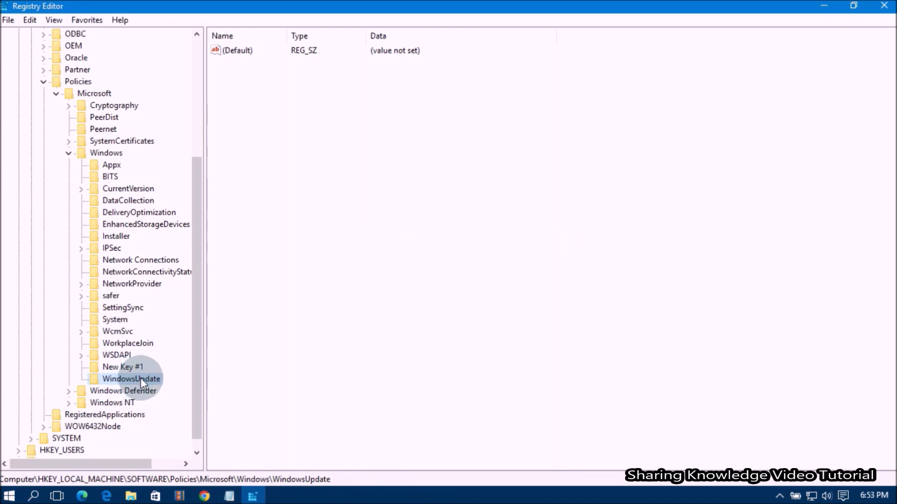
Create an AU subkey inside WindowsUpdate and select it
{"action": "right_click", "coordinate": [131, 379]}
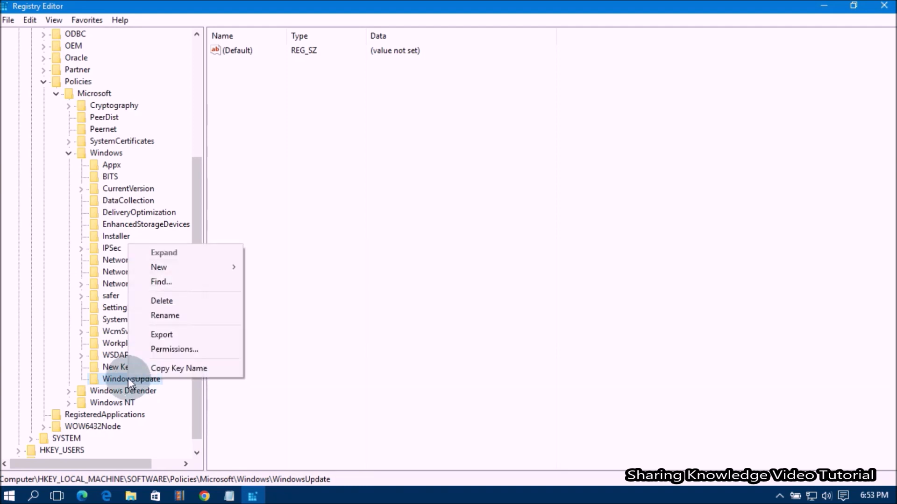
{"action": "mouse_move", "coordinate": [158, 267]}
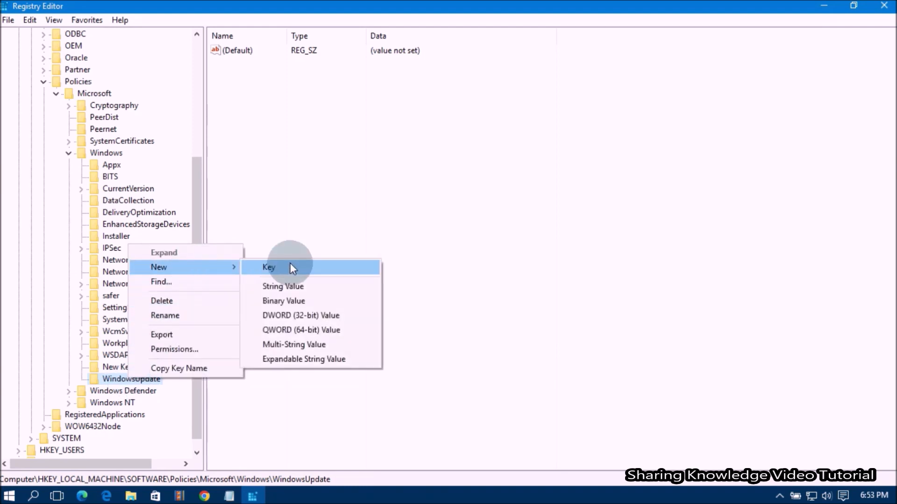
{"action": "left_click", "coordinate": [268, 267]}
{"action": "type", "text": "AU"}
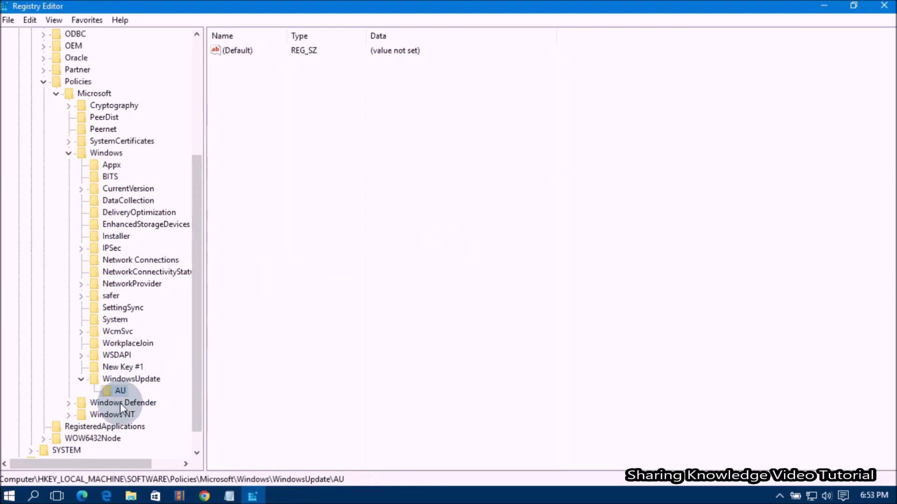
{"action": "left_click", "coordinate": [120, 390]}
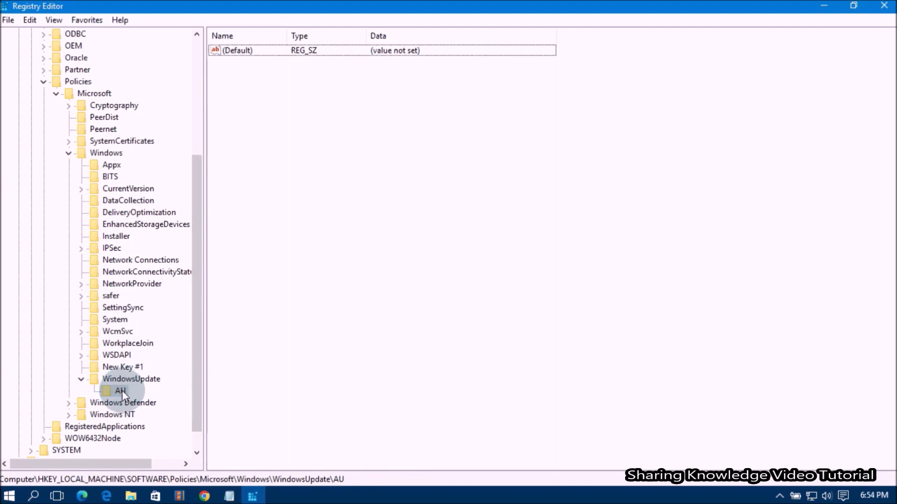
Add a new DWORD (32-bit) value named AUOptions to the AU key
{"action": "left_click", "coordinate": [120, 391]}
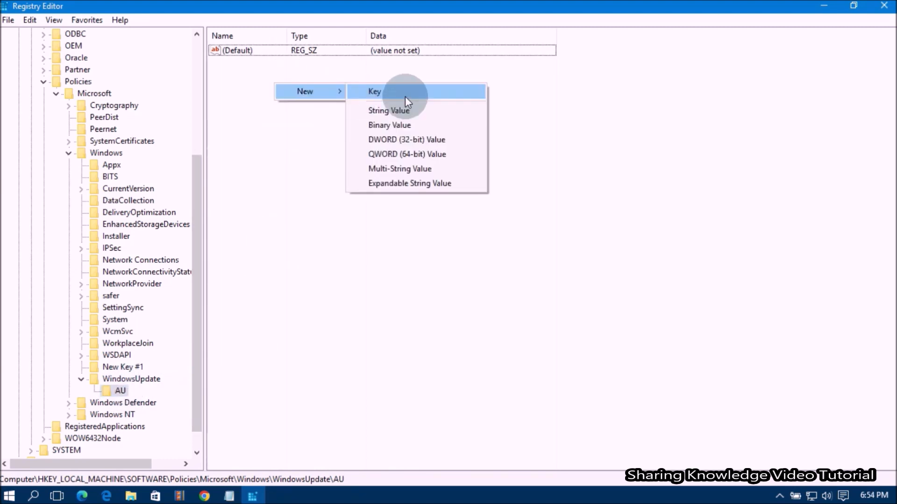
{"action": "mouse_move", "coordinate": [440, 153]}
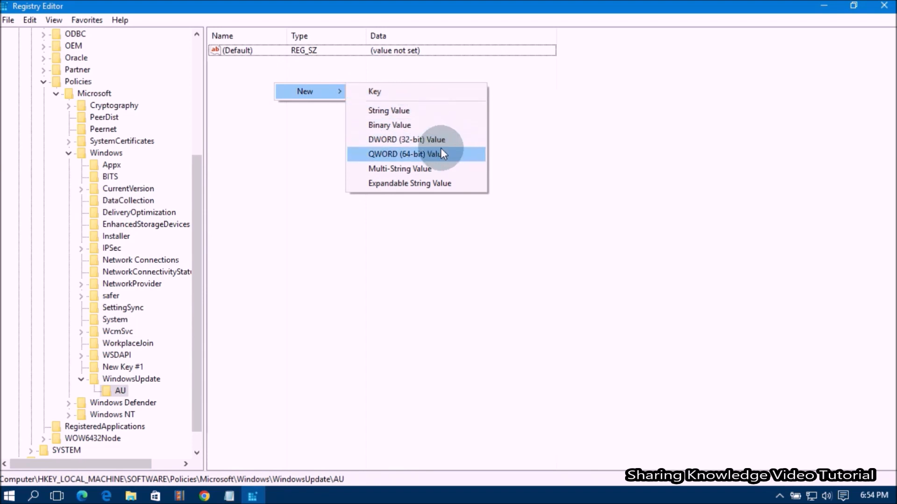
{"action": "left_click", "coordinate": [406, 139]}
{"action": "type", "text": "AUOptions"}
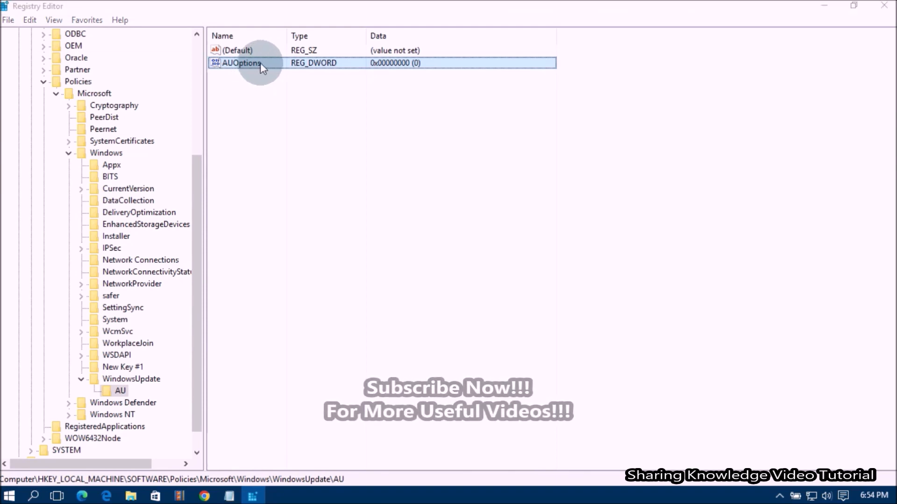
Edit AUOptions and set its value data to 2, confirming with OK
{"action": "double_click", "coordinate": [241, 63]}
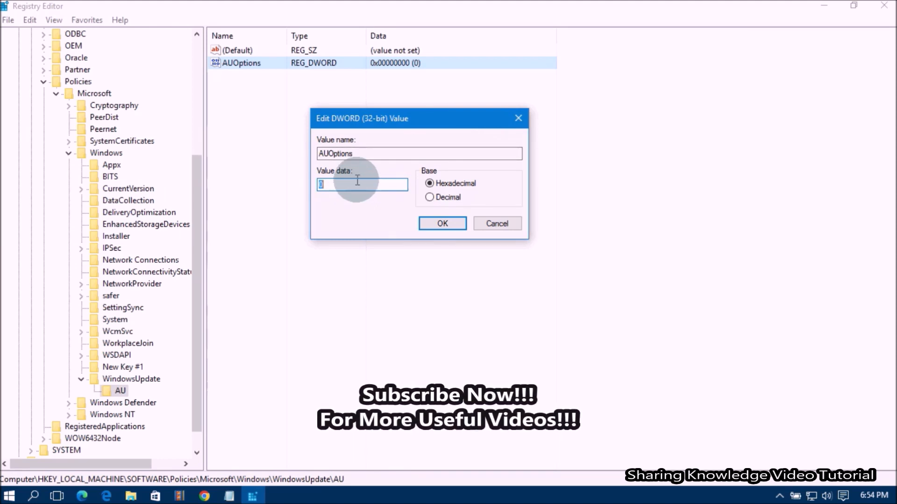
{"action": "type", "text": "2"}
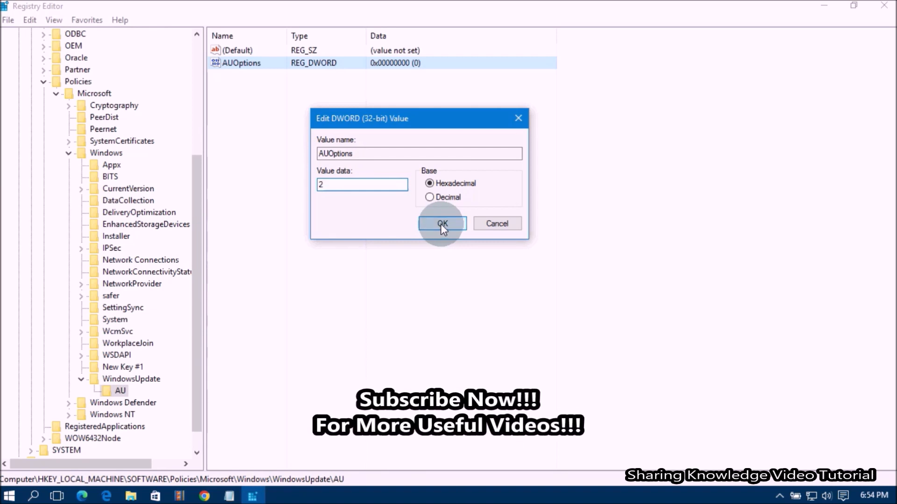
{"action": "left_click", "coordinate": [442, 224]}
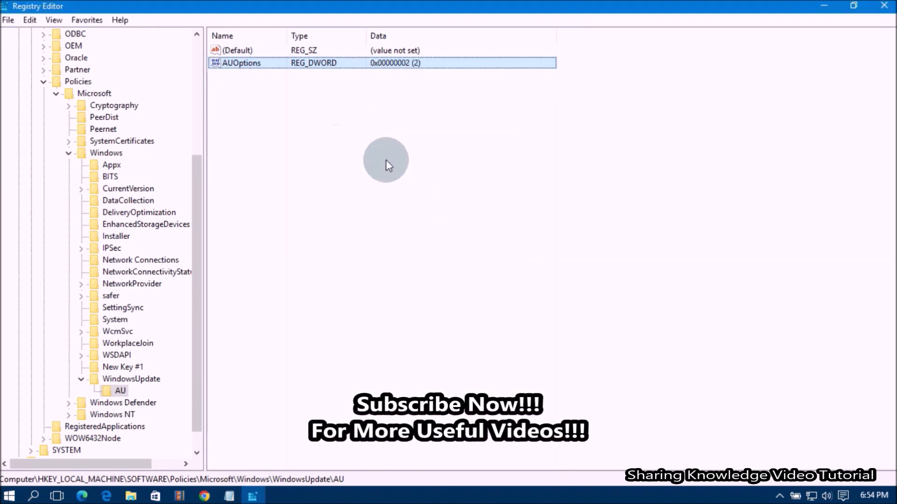
{"action": "mouse_move", "coordinate": [63, 163]}
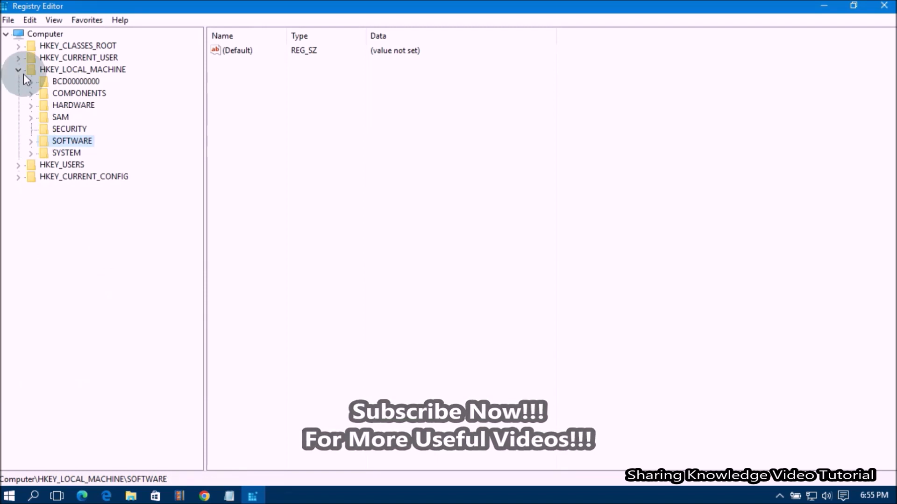
Collapse HKEY_LOCAL_MACHINE and close Registry Editor, returning to the desktop
{"action": "left_click", "coordinate": [18, 69]}
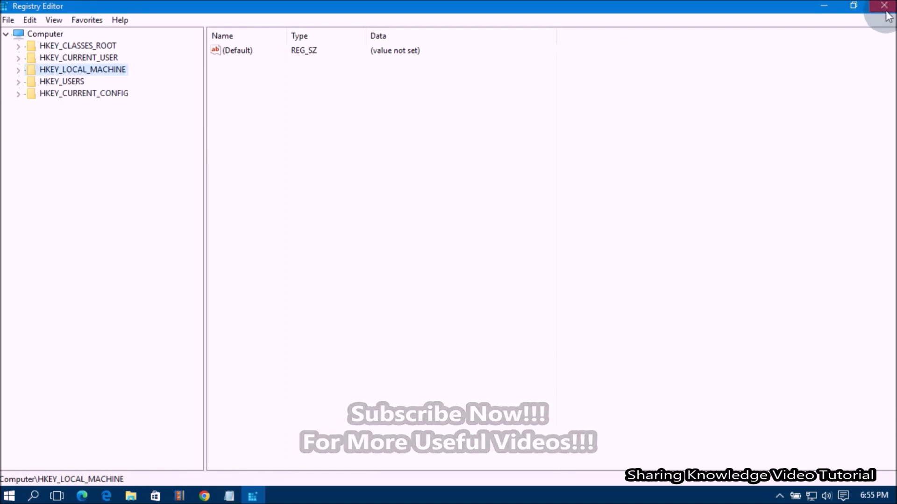
{"action": "left_click", "coordinate": [885, 6]}
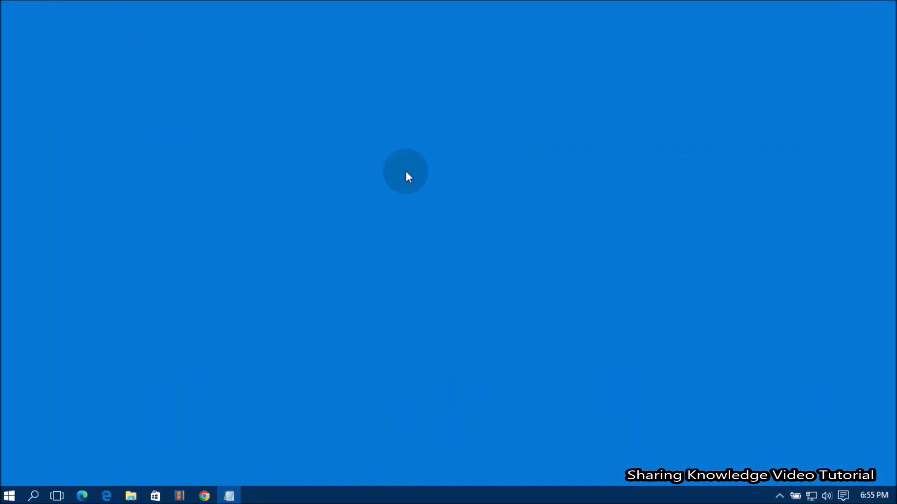